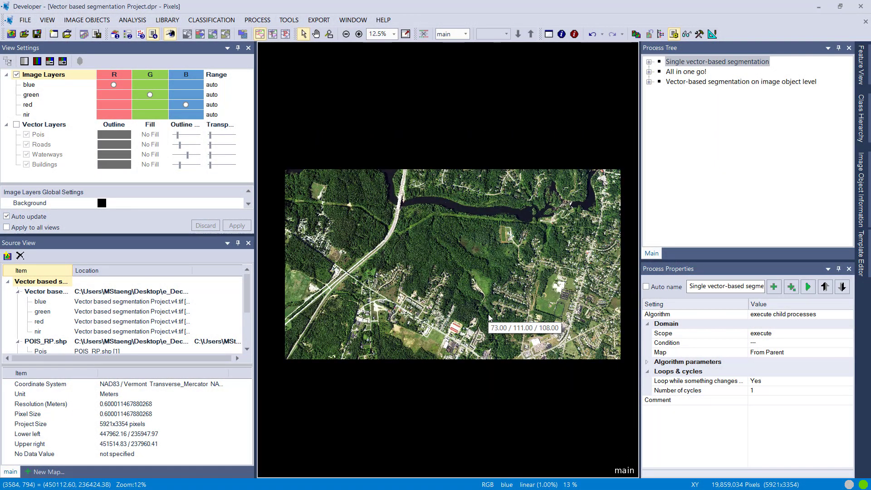
mouse_move(465, 411)
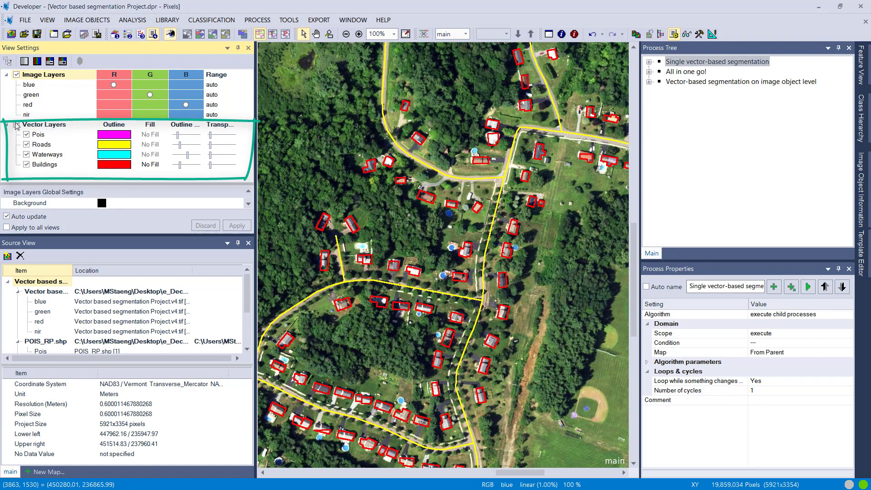
Zoom in and out over the vector outlines, then hide the vector layer outlines
left_click(345, 34)
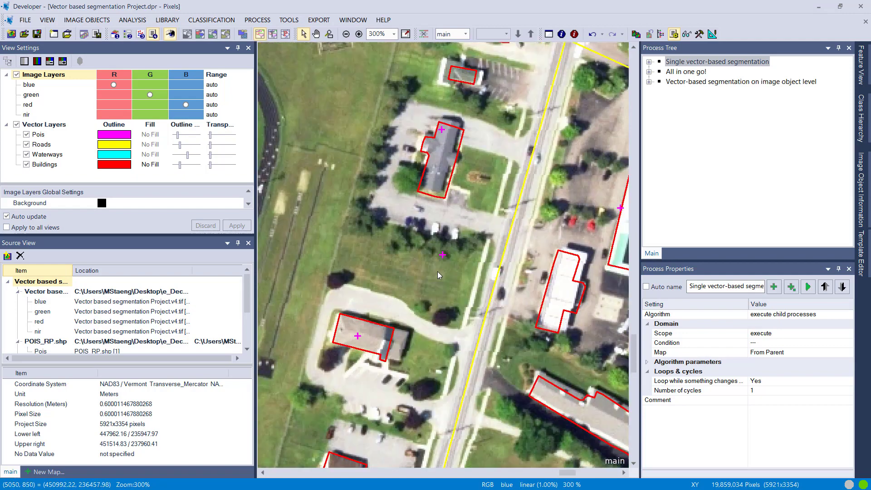
mouse_move(454, 297)
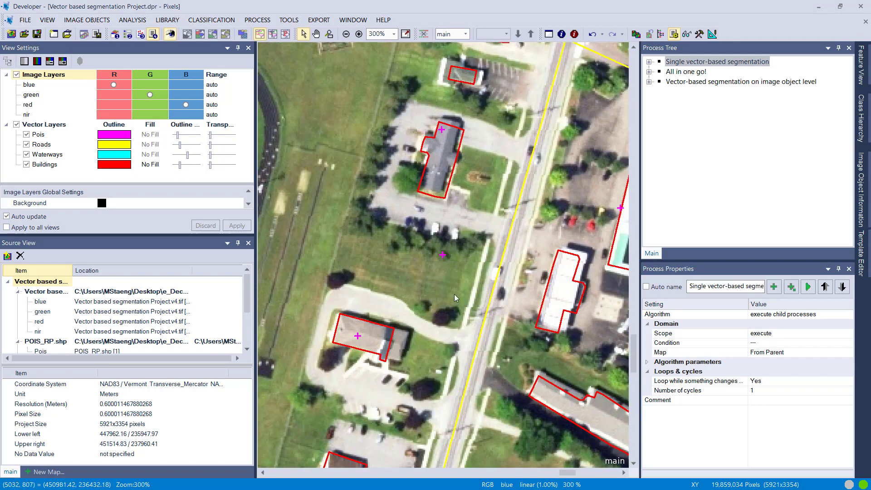
mouse_move(495, 272)
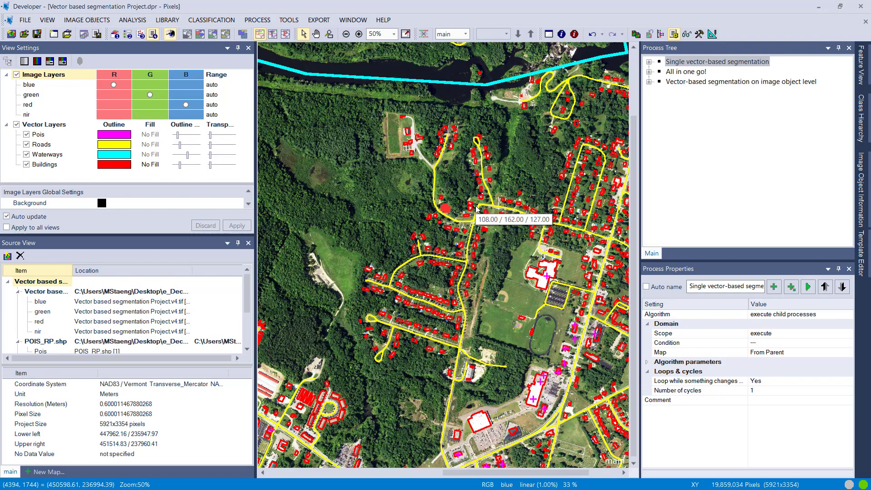
left_click(345, 34)
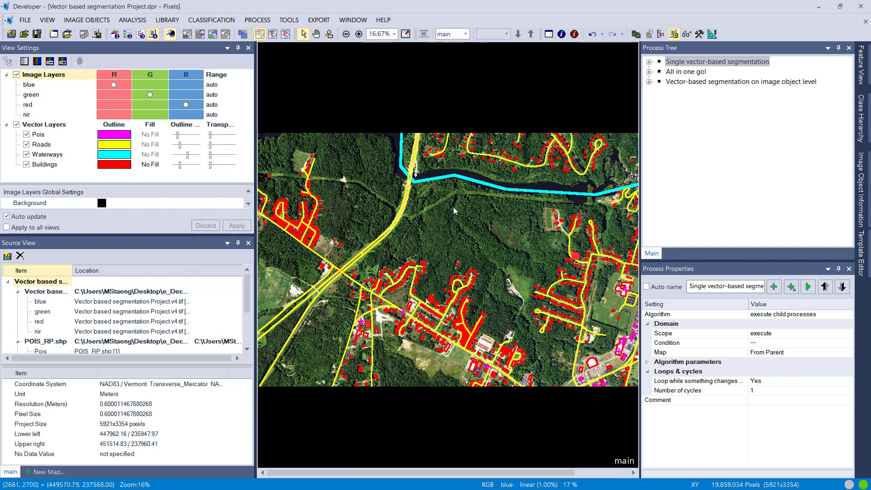
left_click(16, 124)
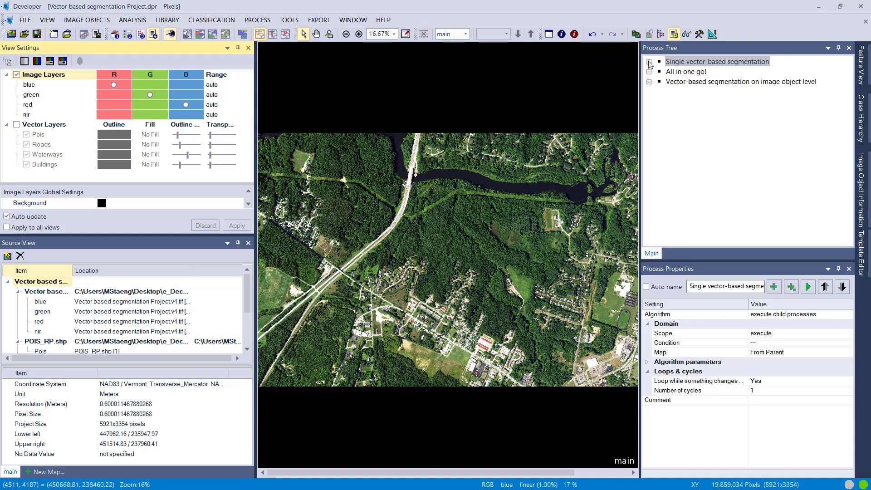
Open the Buildings segmentation process, check its thematic layer usage, and execute it
left_click(650, 62)
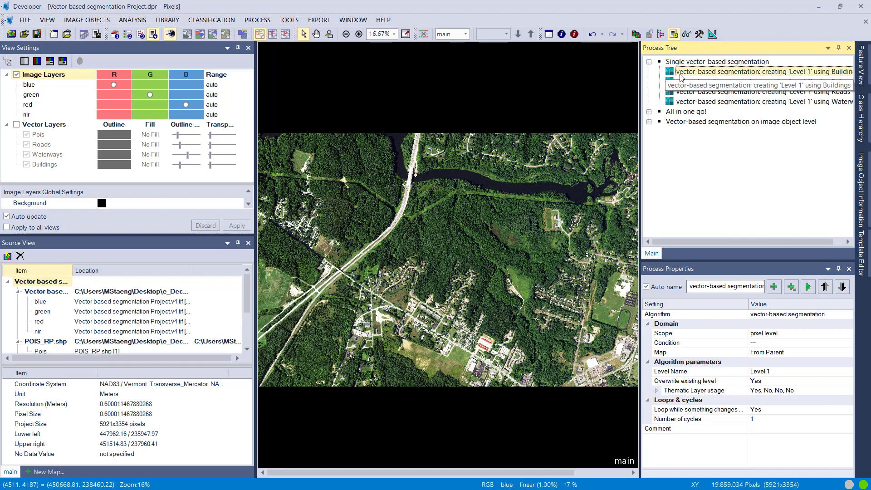
double_click(761, 72)
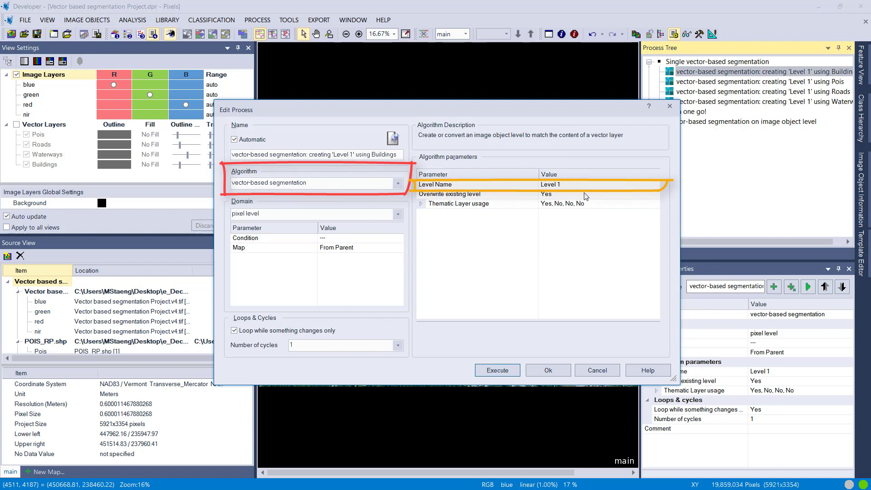
left_click(423, 204)
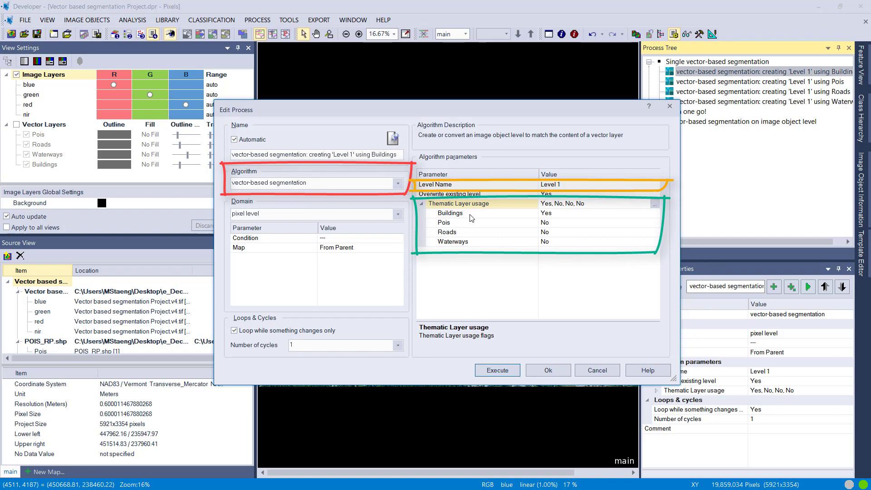
left_click(496, 370)
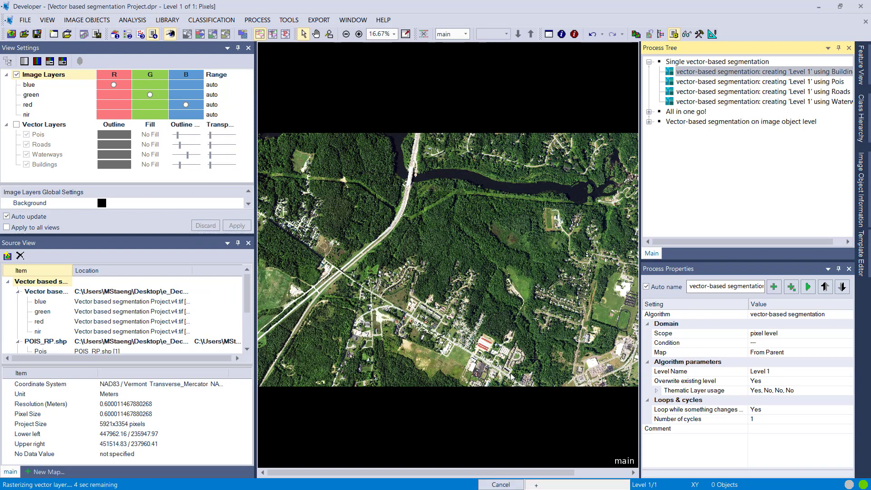
mouse_move(509, 374)
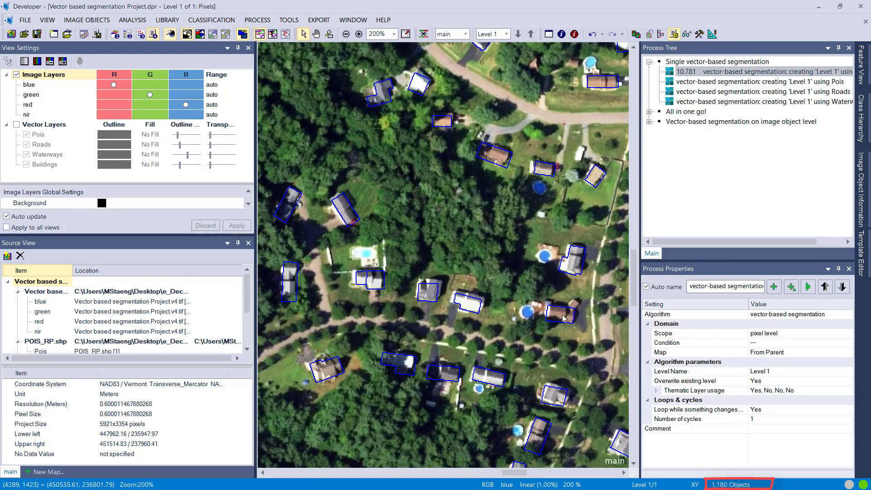
Overlay the Buildings vector outlines on the 1,180 objects to compare them, then hide them
left_click(595, 176)
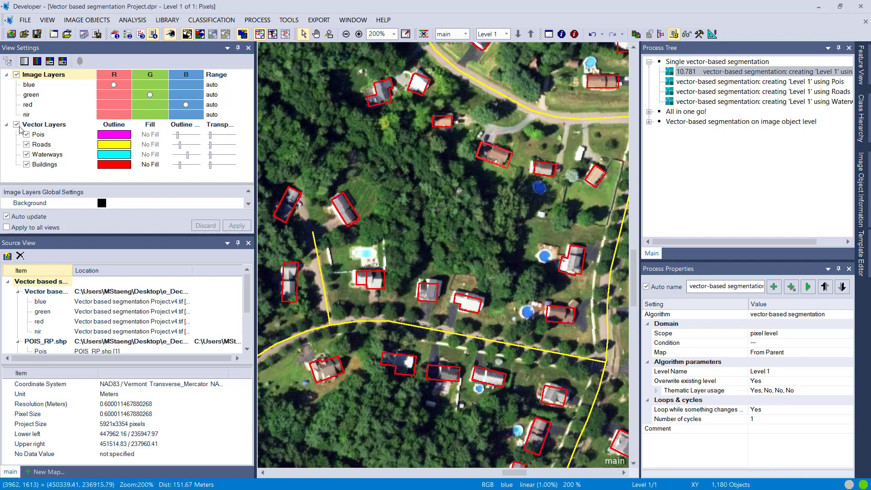
left_click(19, 124)
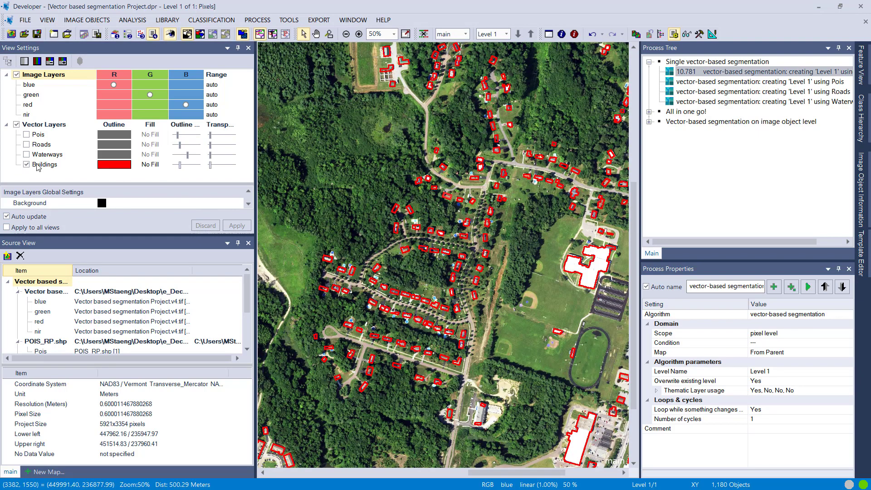
left_click(27, 164)
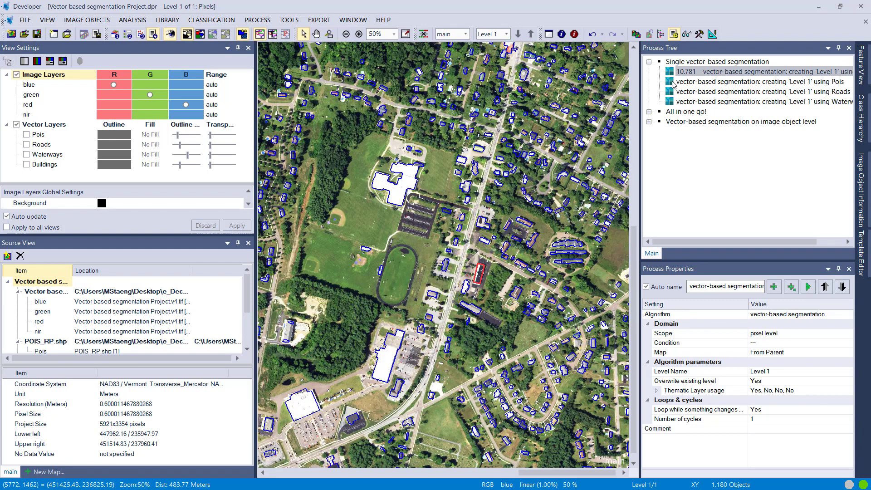
Execute the Pois segmentation after confirming only Pois is used, yielding 22 objects
double_click(755, 81)
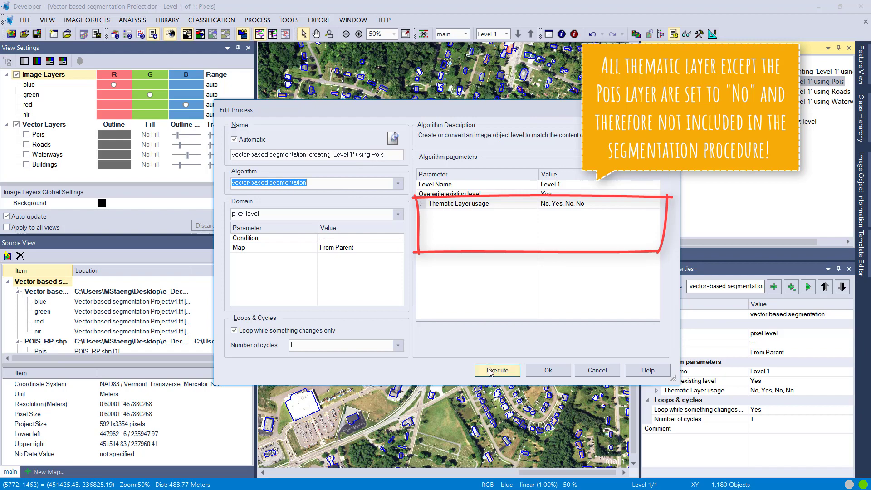
left_click(421, 203)
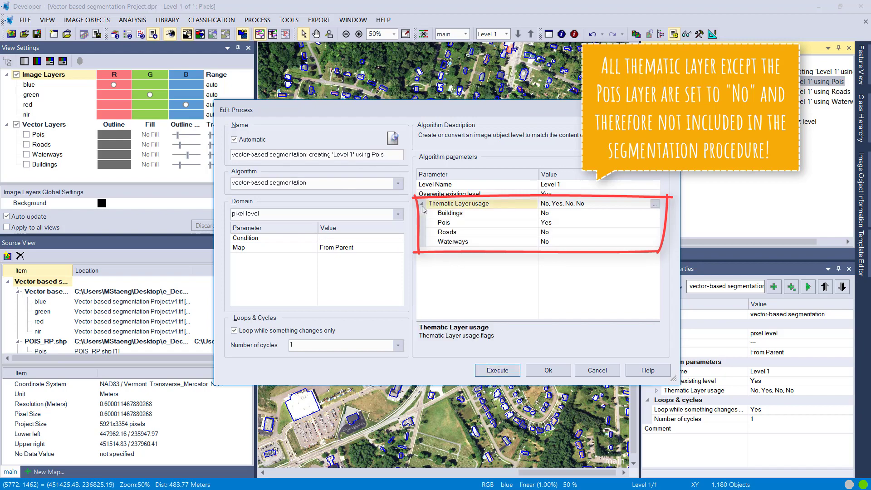
left_click(496, 370)
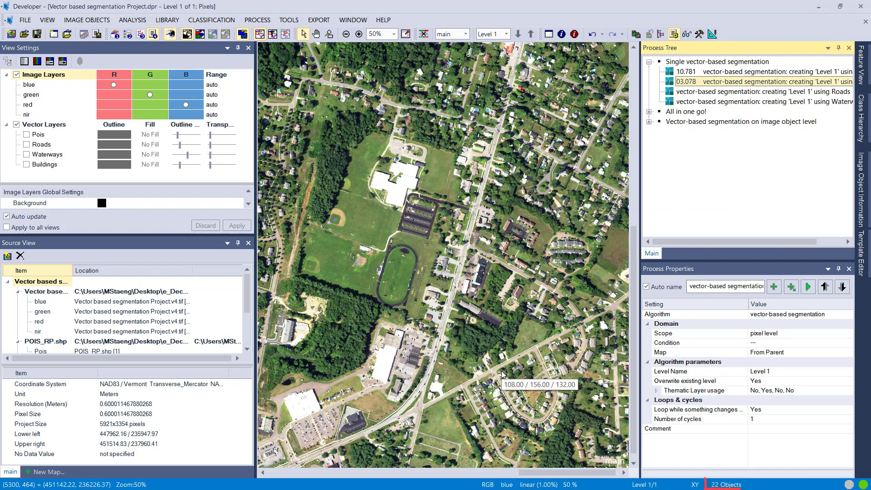
left_click(27, 134)
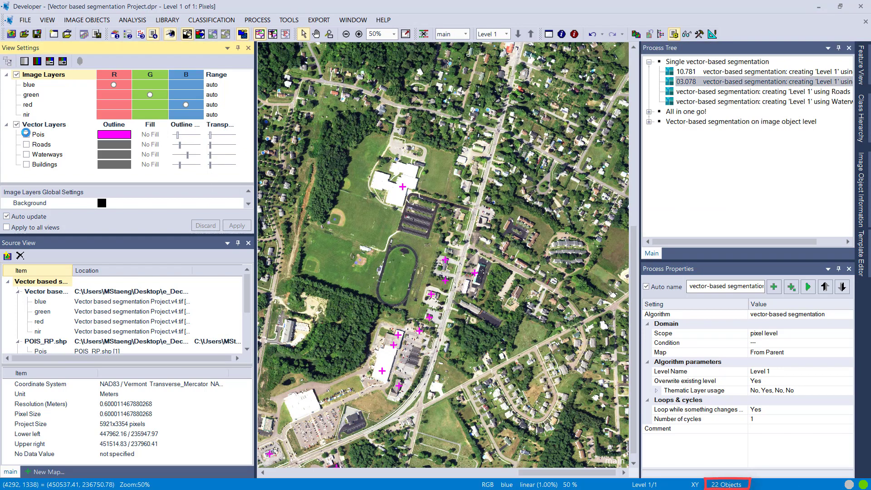
left_click(27, 134)
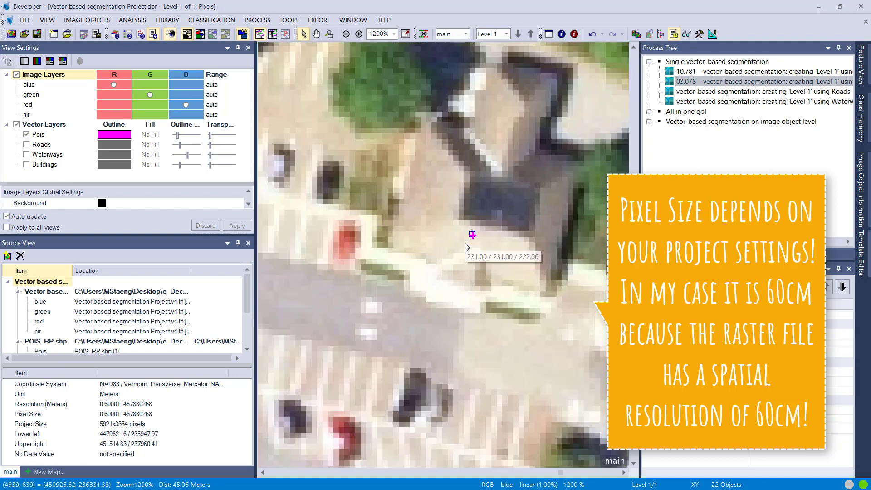
scroll("down", 3)
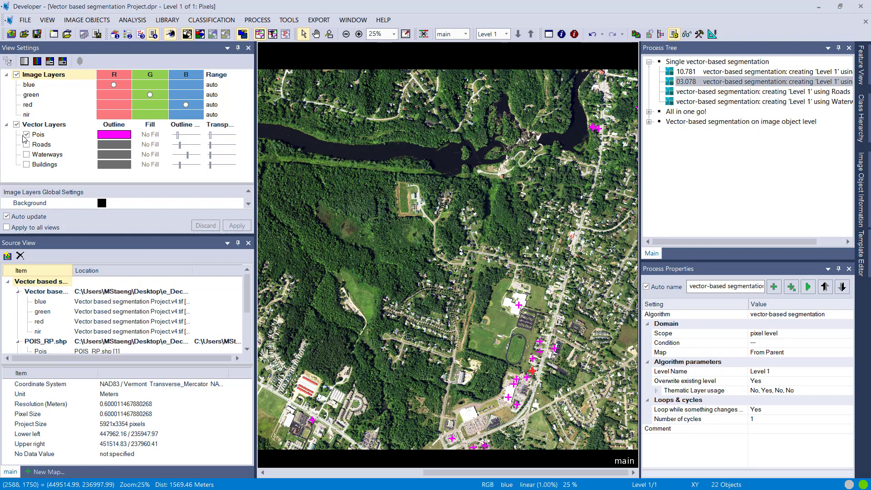
left_click(27, 134)
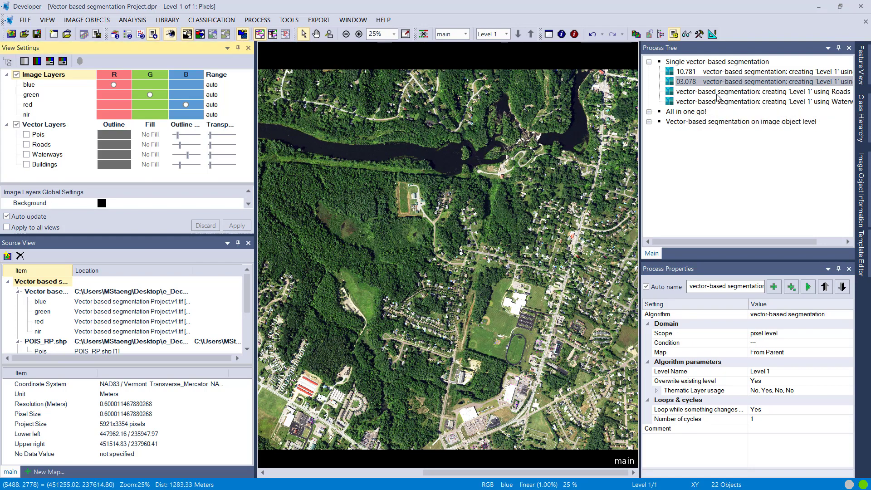
Execute the Roads segmentation process to rebuild Level 1 with 228 road objects
double_click(756, 102)
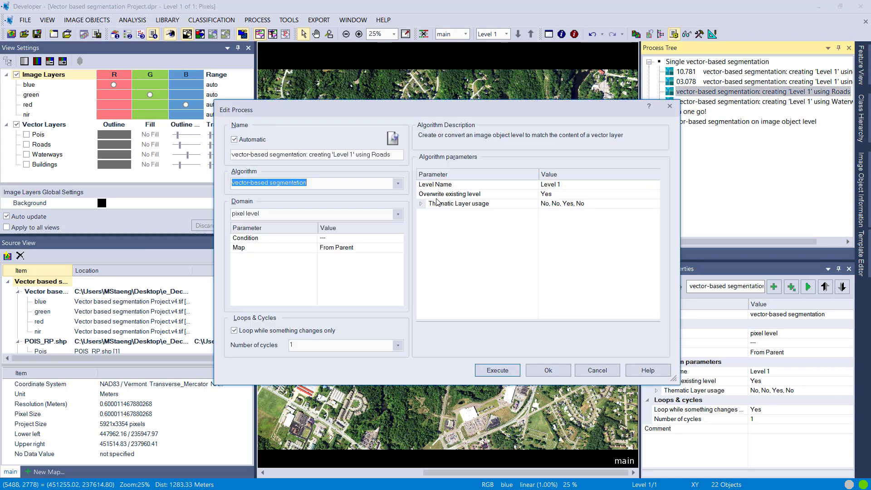
left_click(421, 203)
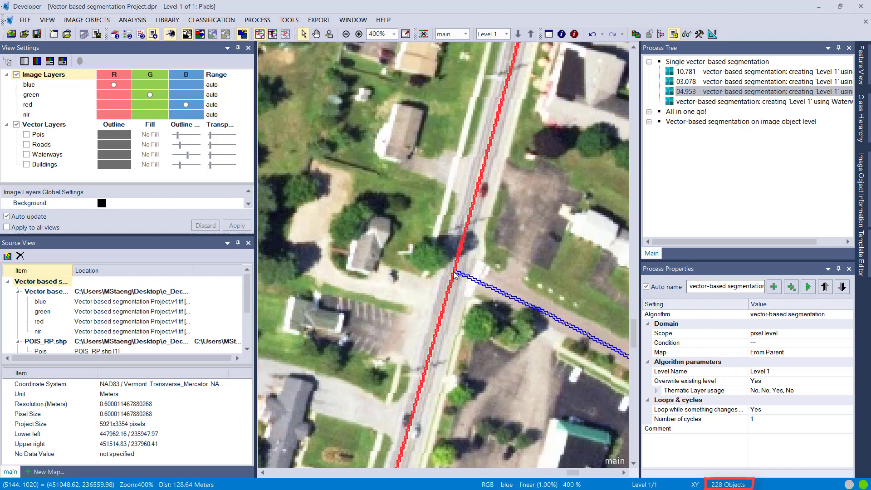
Zoom out and overlay the Roads vector lines on the road objects
left_click(345, 34)
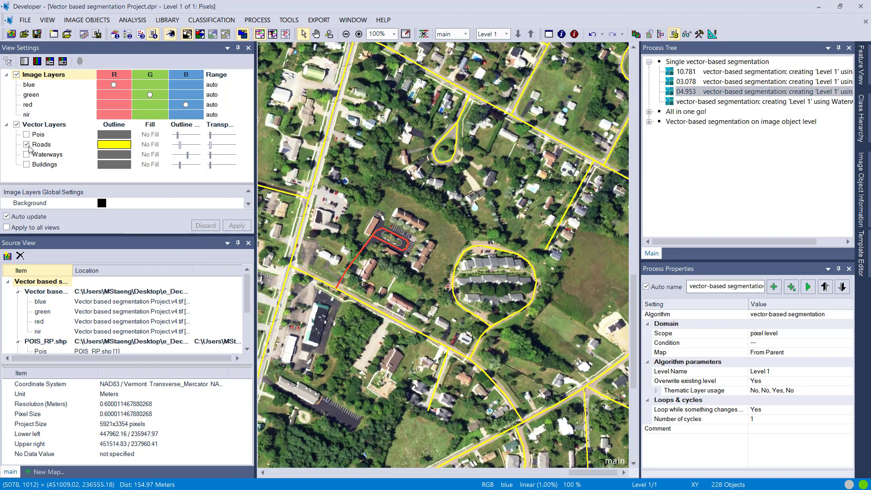
left_click(26, 145)
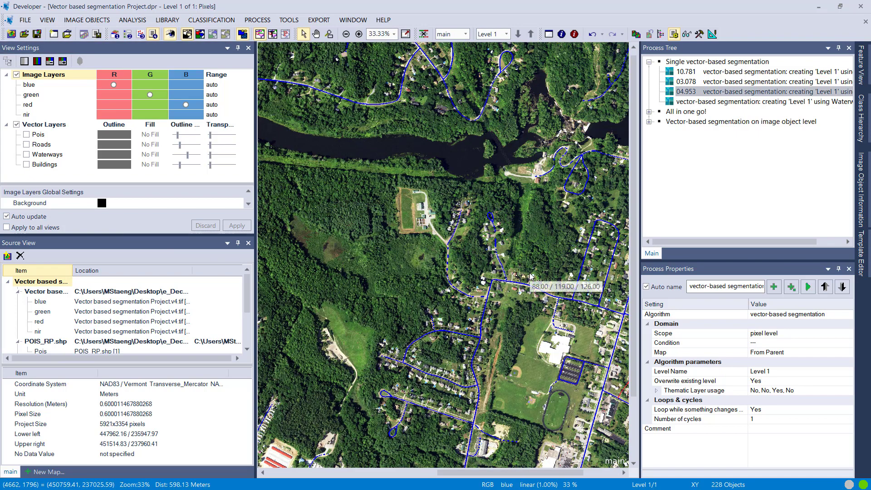
mouse_move(685, 114)
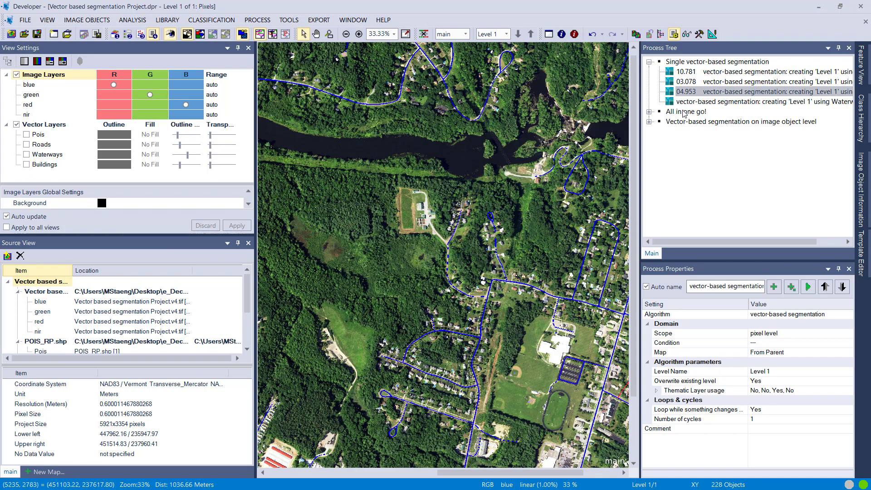
Execute the Waterways segmentation process, producing 3 river objects on Level 1
double_click(763, 101)
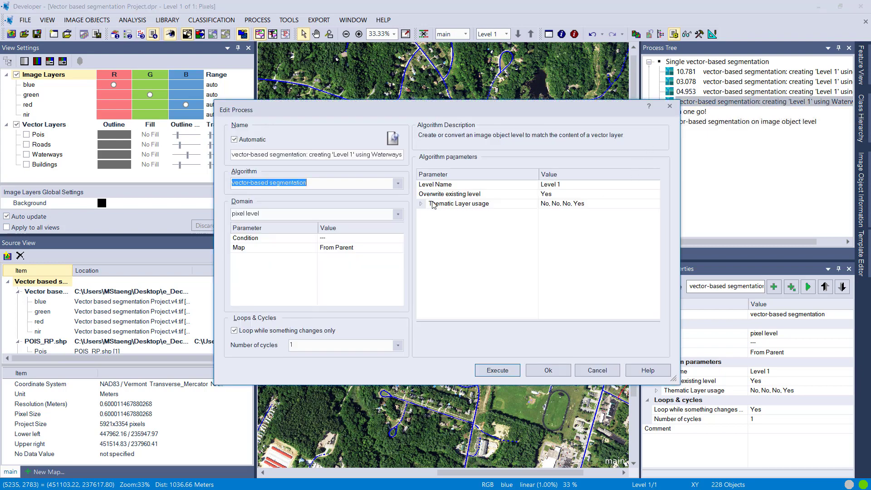
left_click(496, 370)
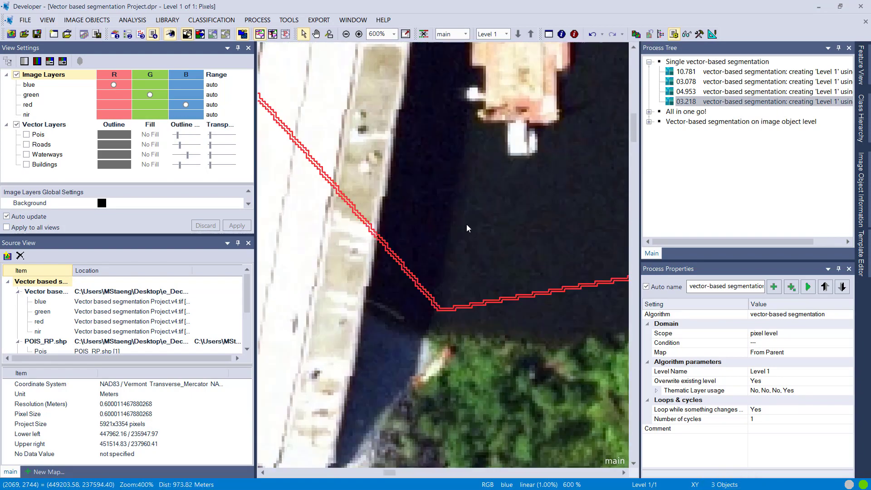
left_click(345, 34)
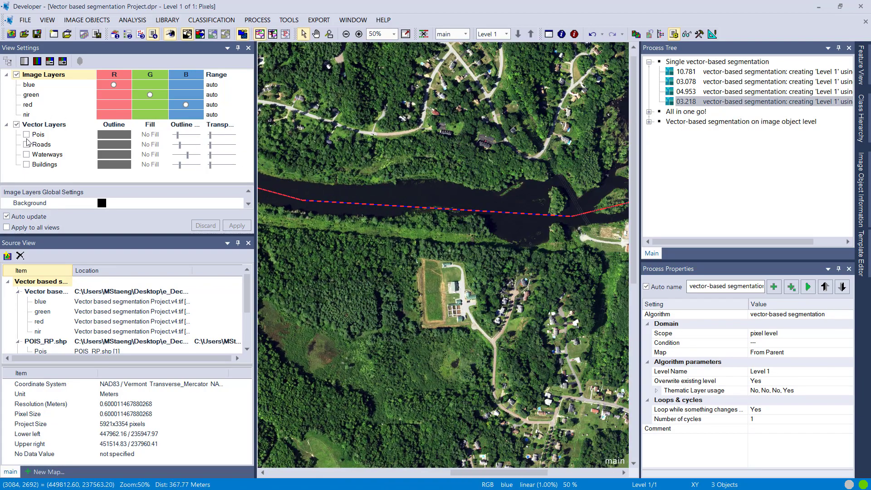
left_click(27, 155)
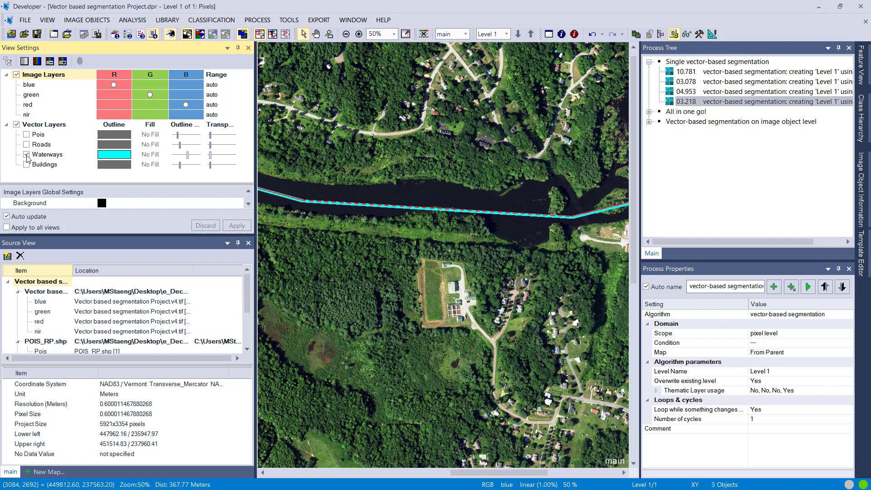
left_click(27, 154)
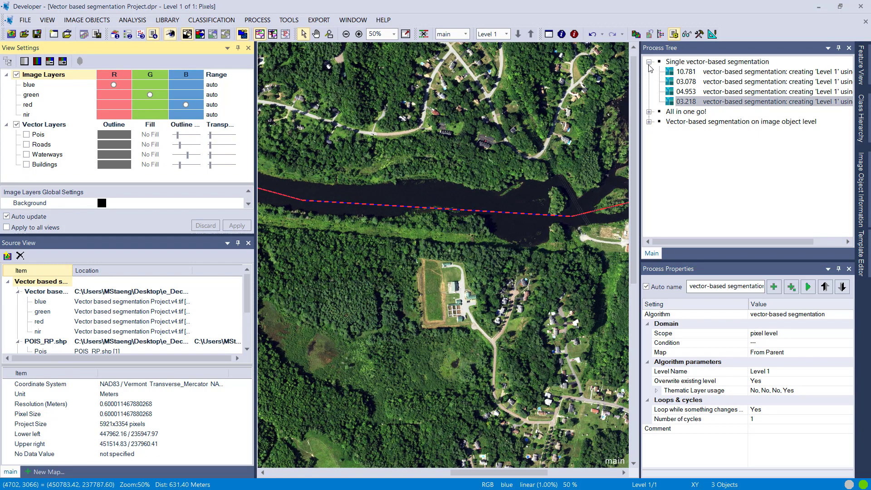
Execute 'All in one go!' using Buildings, Pois, Roads and Waterways, giving 1,456 objects
double_click(750, 82)
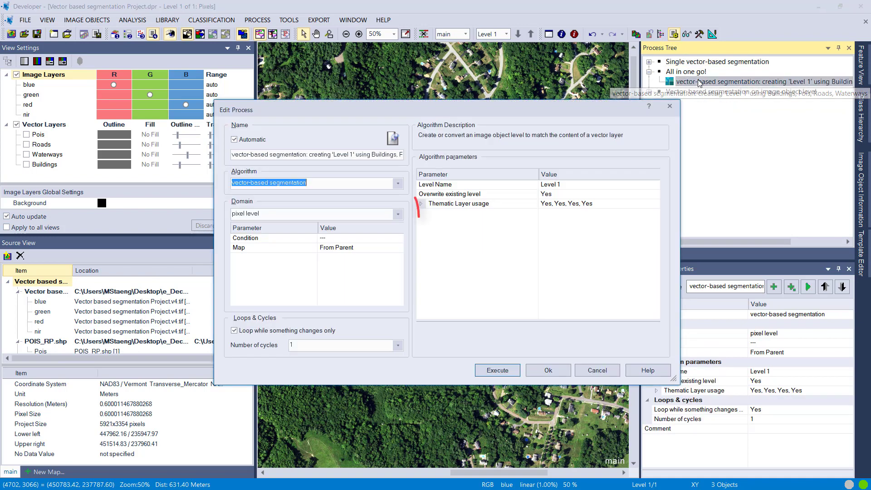
left_click(422, 203)
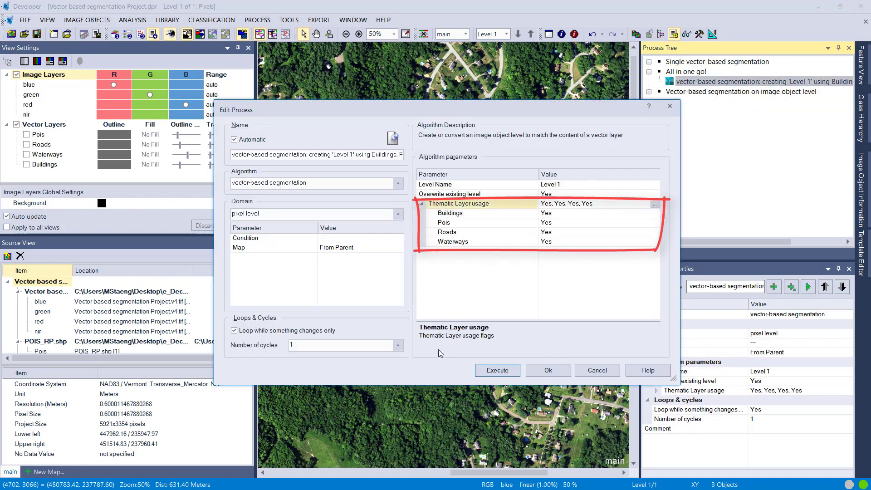
left_click(496, 370)
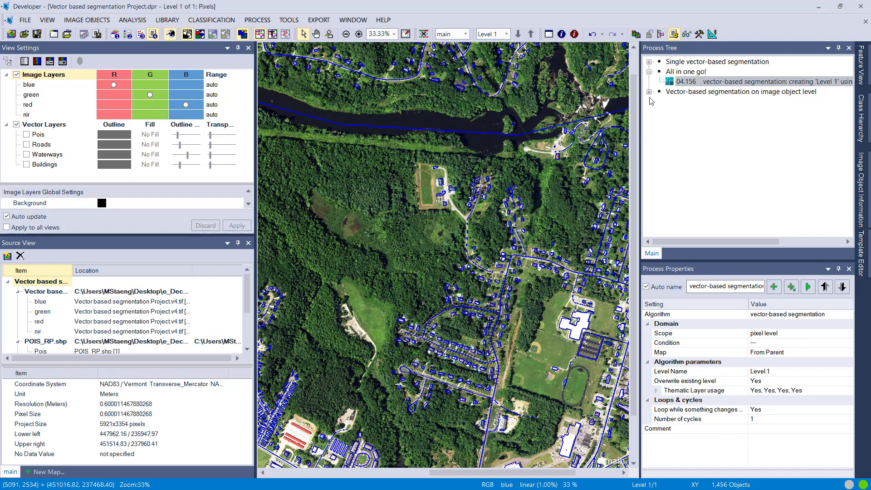
Run the 100-pixel chessboard segmentation, giving a 2,040-object grid on Level 1
left_click(649, 92)
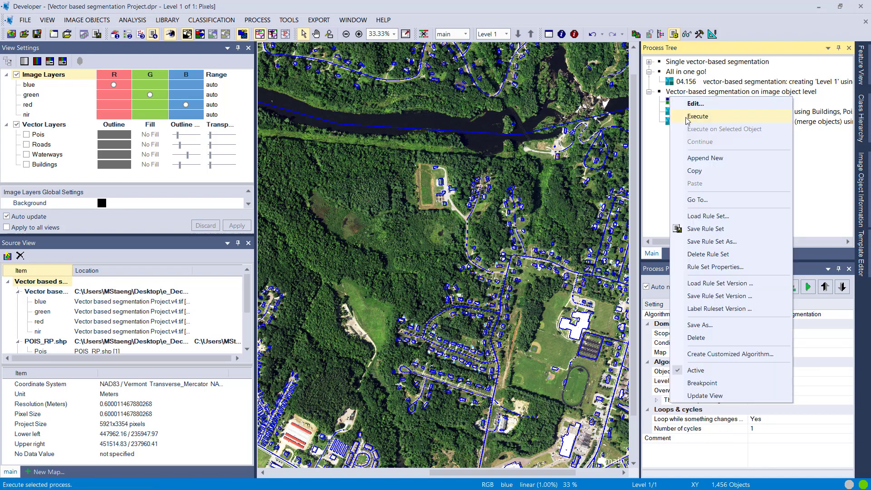
left_click(698, 116)
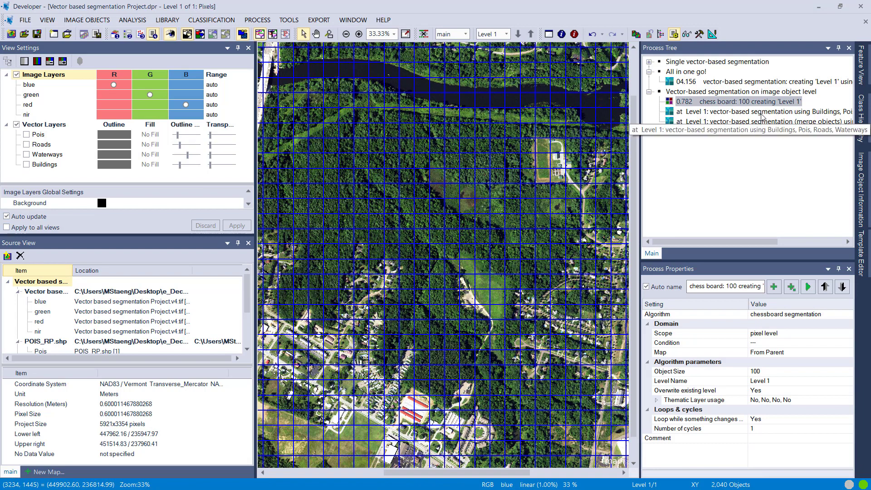
Review the Level 1 vector cut: image object level domain, all four layers, merging off
double_click(750, 111)
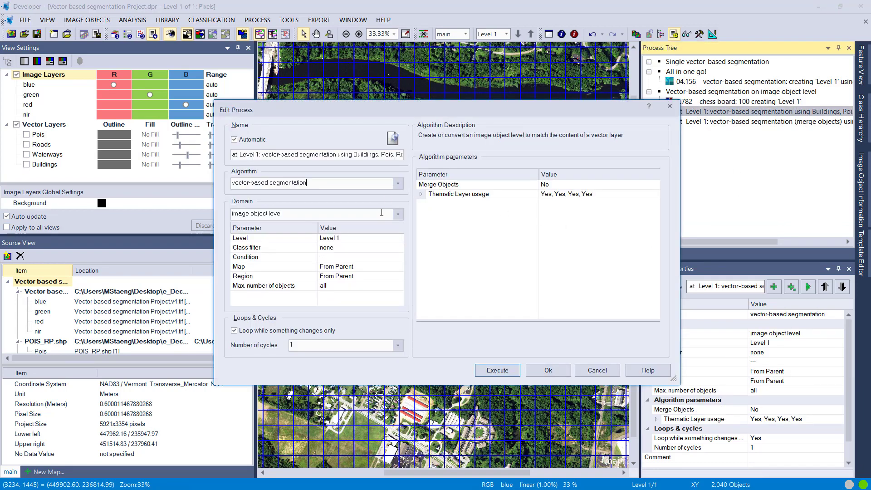
left_click(396, 213)
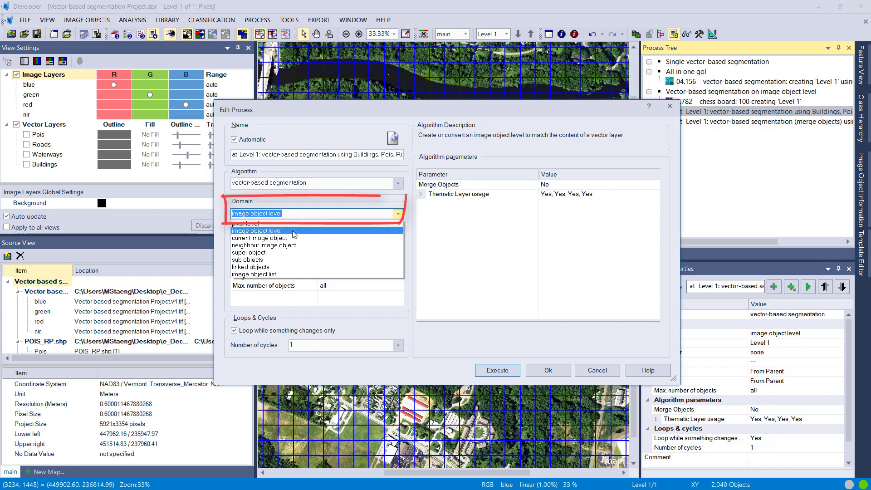
left_click(257, 230)
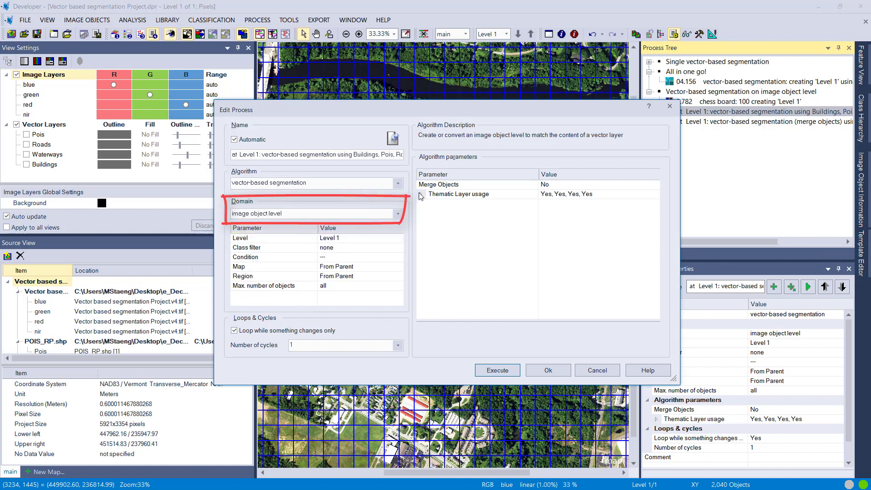
left_click(421, 194)
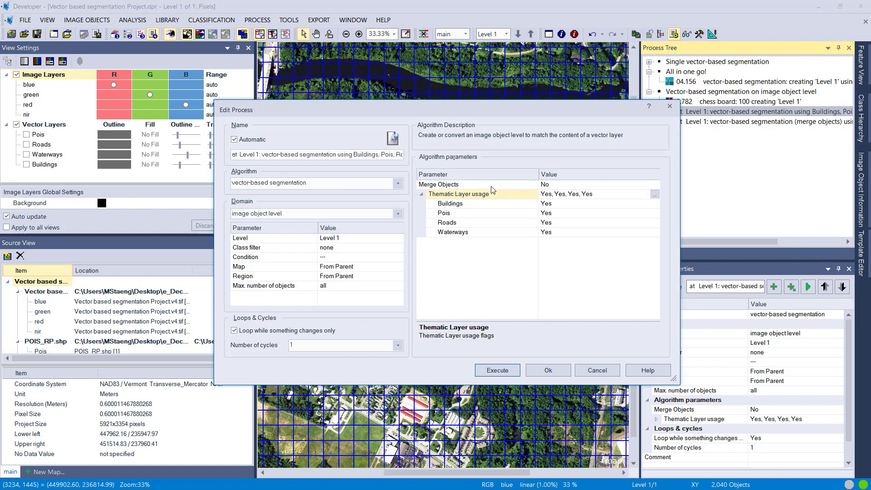
left_click(445, 184)
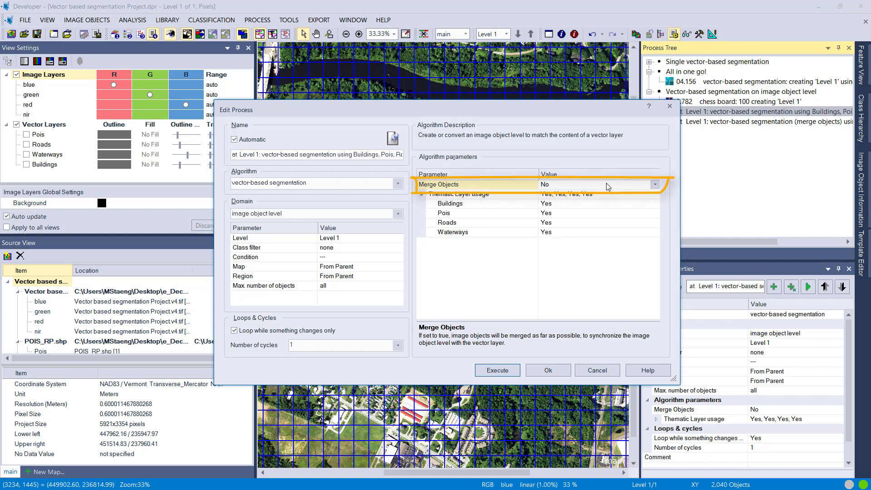
mouse_move(504, 344)
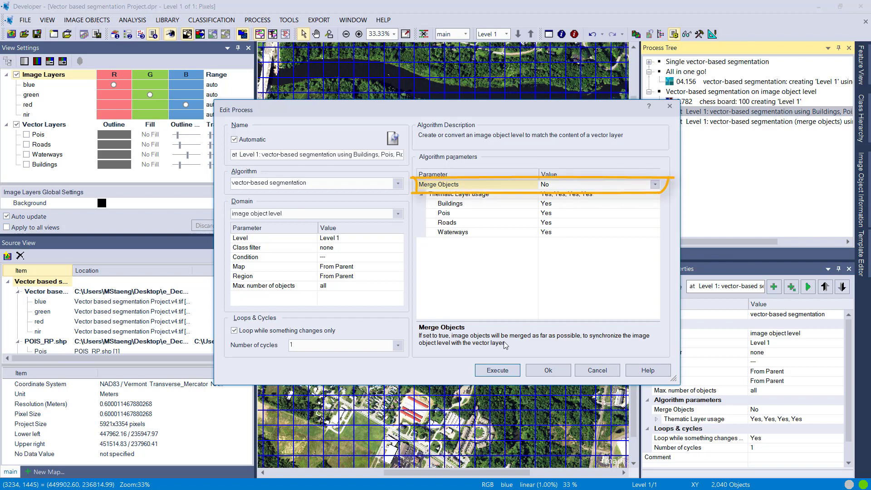
Execute the non-merging vector cut on the chessboard grid, producing 5,874 objects
left_click(497, 371)
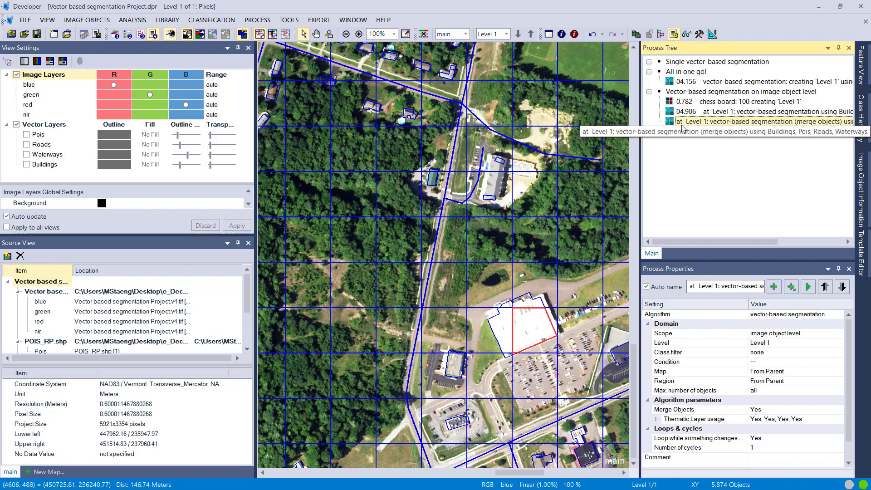
Execute the '(merge objects)' vector-based segmentation with Merge Objects set to Yes, leaving 1,456 objects
double_click(750, 121)
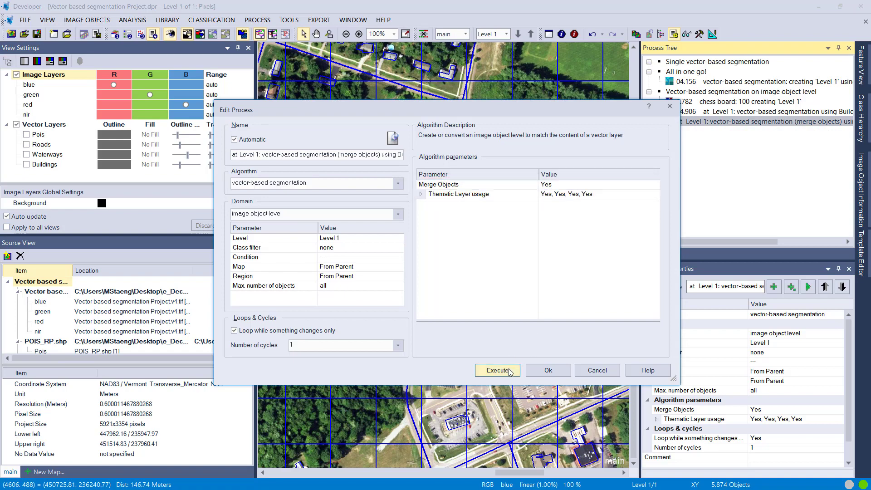
left_click(496, 370)
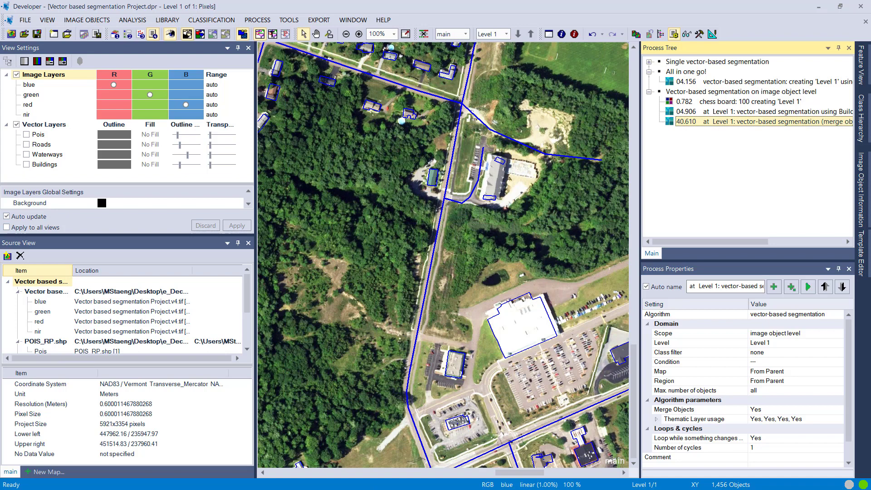
mouse_move(503, 354)
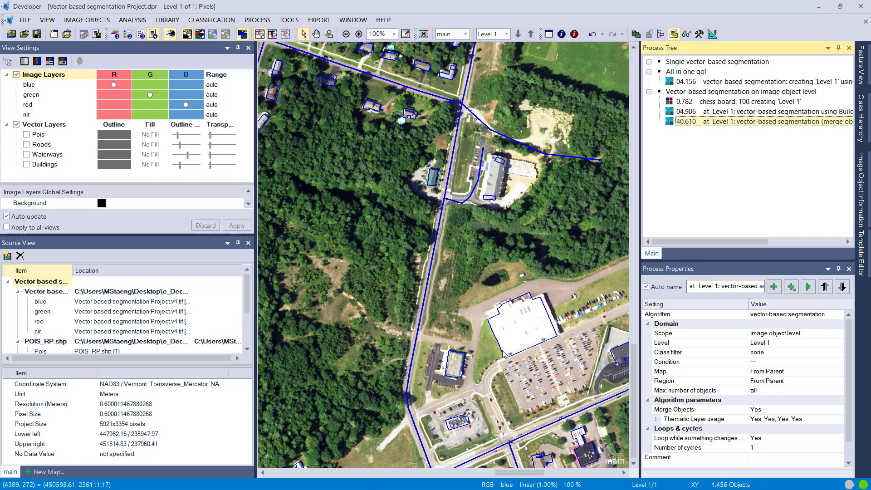
left_click(519, 322)
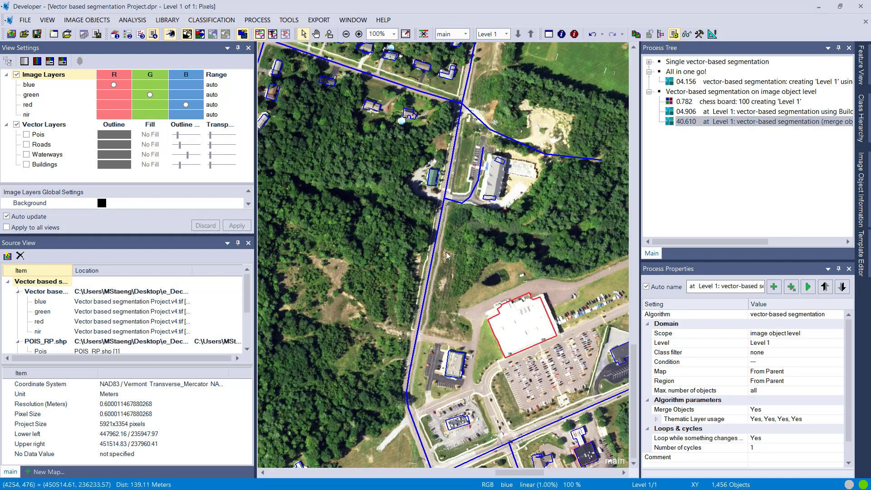
left_click(345, 34)
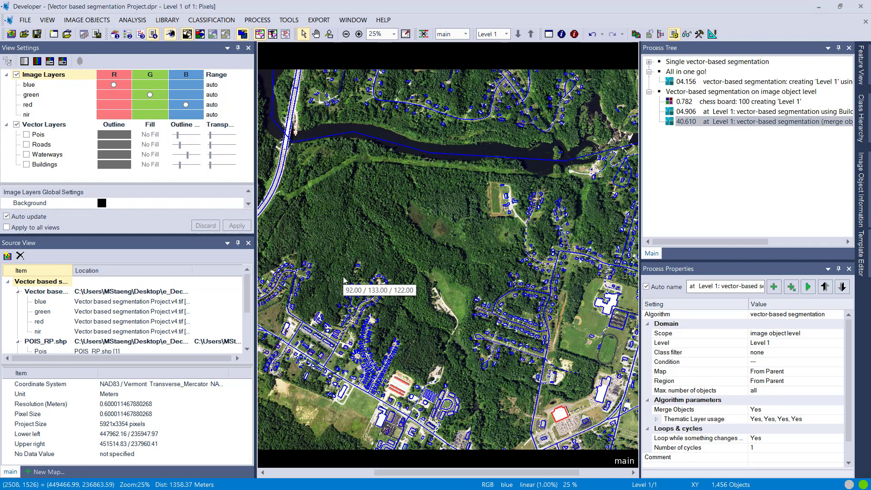
mouse_move(359, 274)
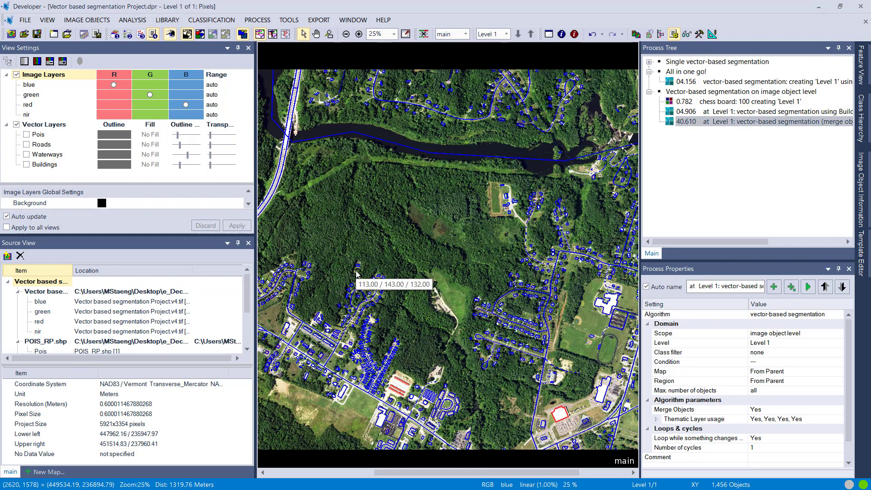